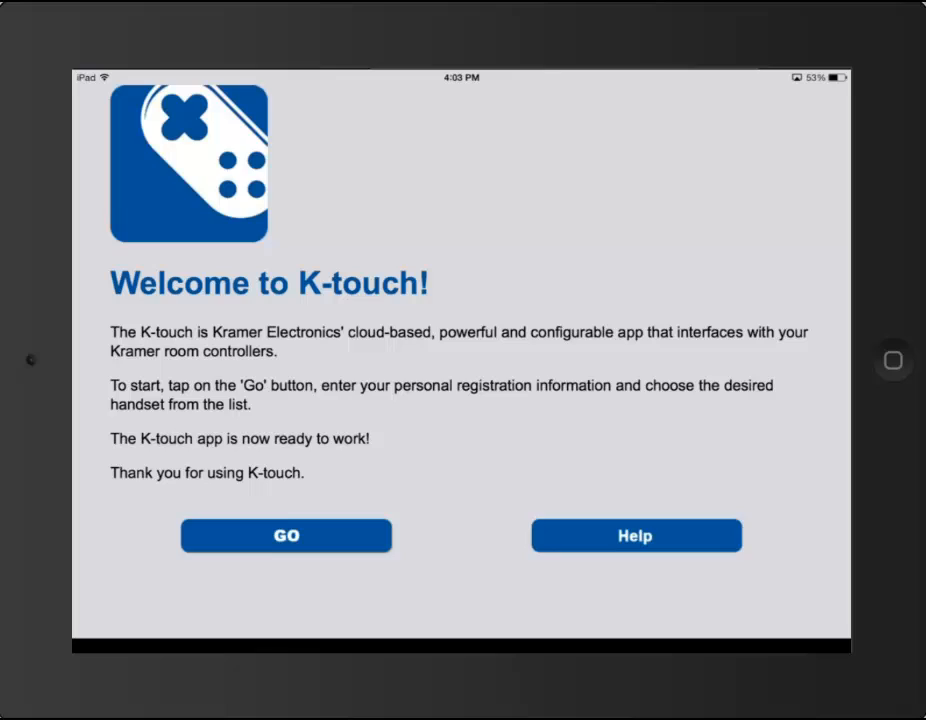
# Step: Get past the welcome screen and sync with the signed-in K-touch cloud account
pyautogui.click(286, 535)
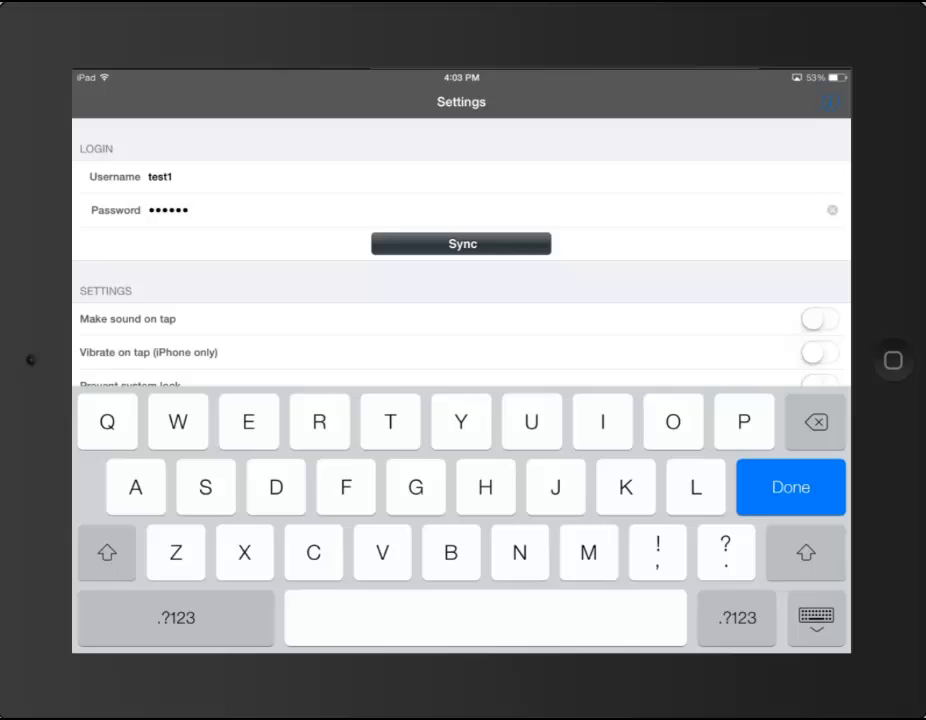
pyautogui.click(461, 243)
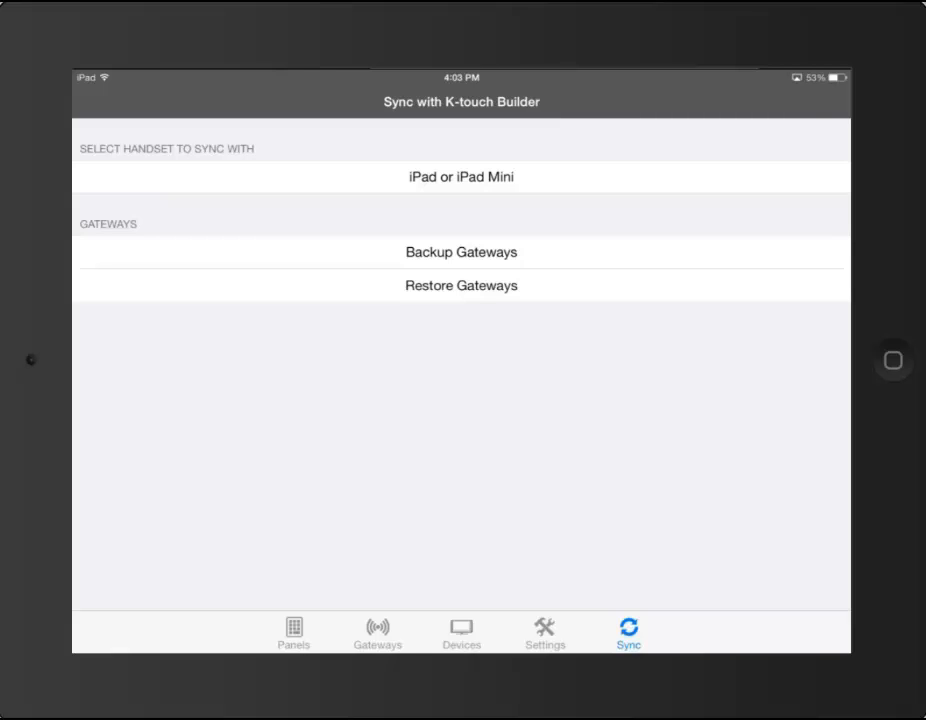
# Step: Sync the 'iPad or iPad Mini' handset panels and accept configuring unassigned devices
pyautogui.click(461, 176)
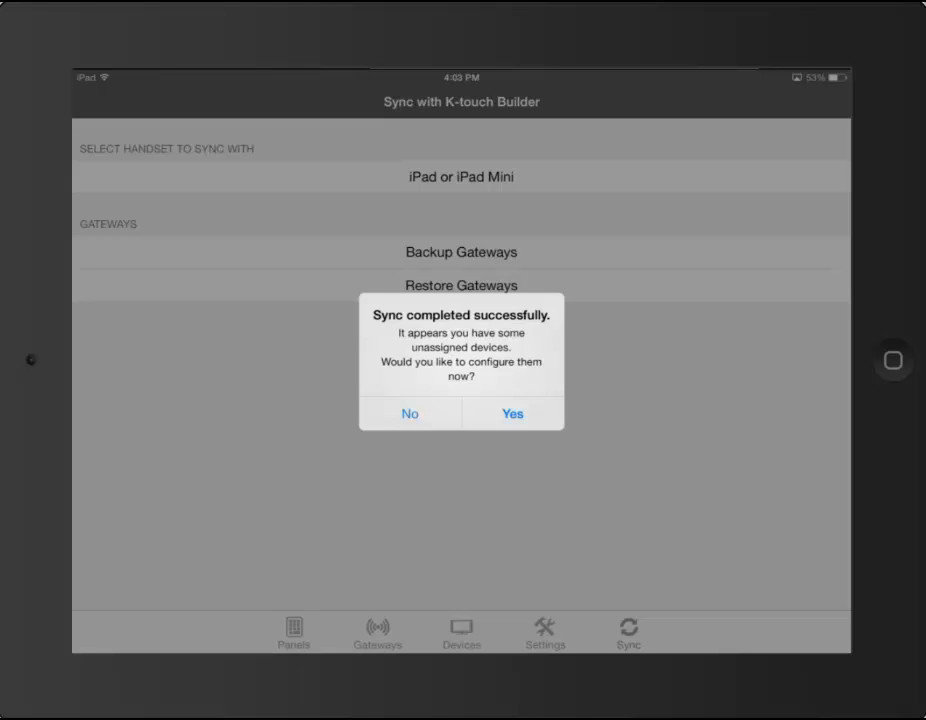
pyautogui.click(511, 414)
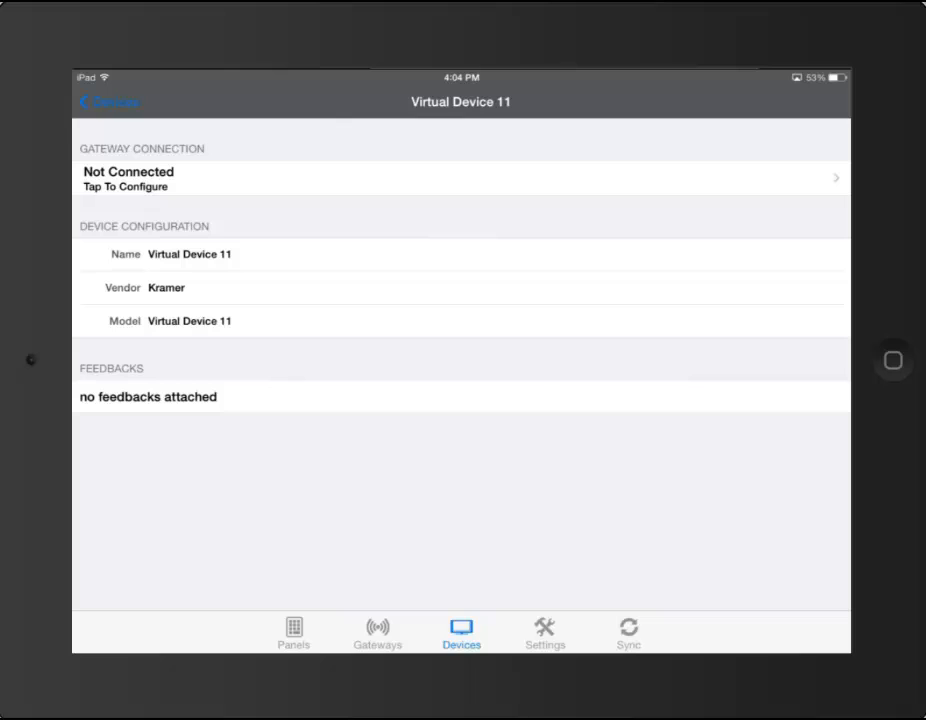
# Step: Give Virtual Device 11 a new gateway at 192.168.1.39, port 50000, and save it
pyautogui.click(460, 178)
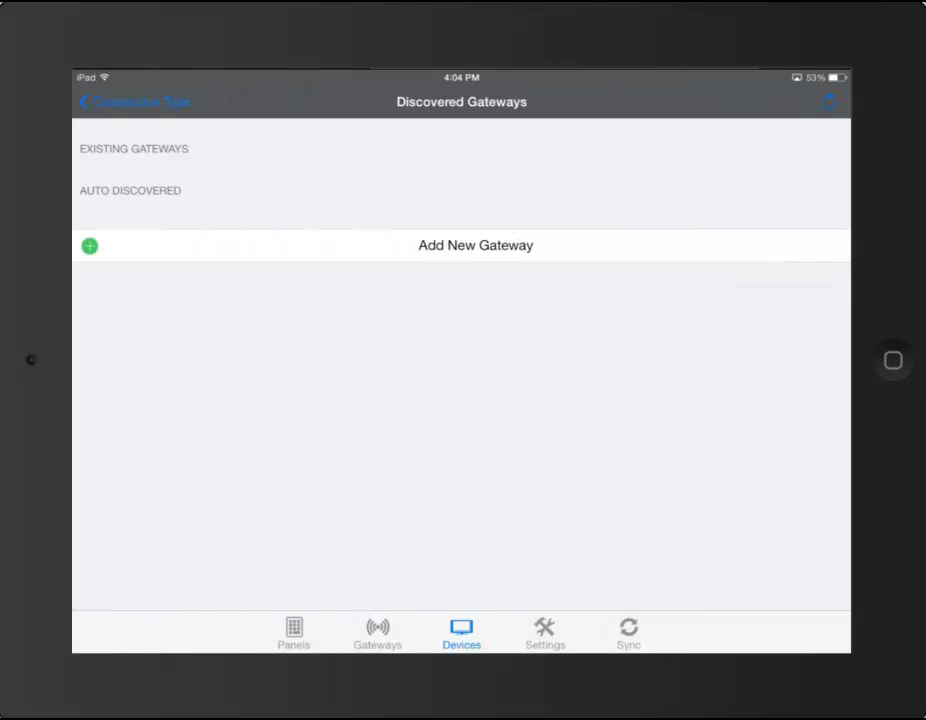
pyautogui.click(475, 245)
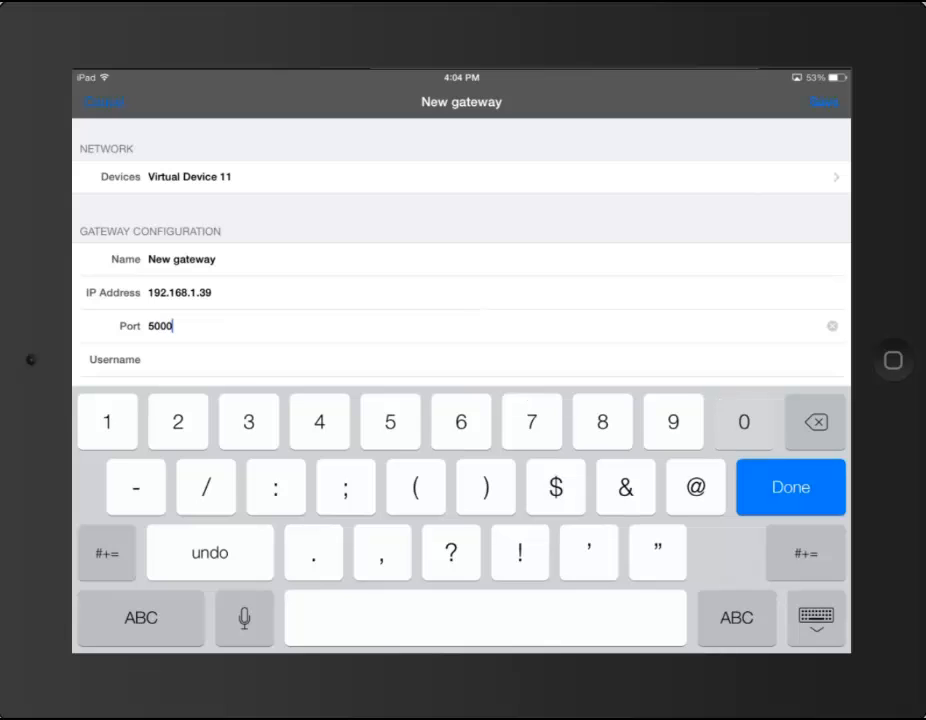
pyautogui.click(744, 421)
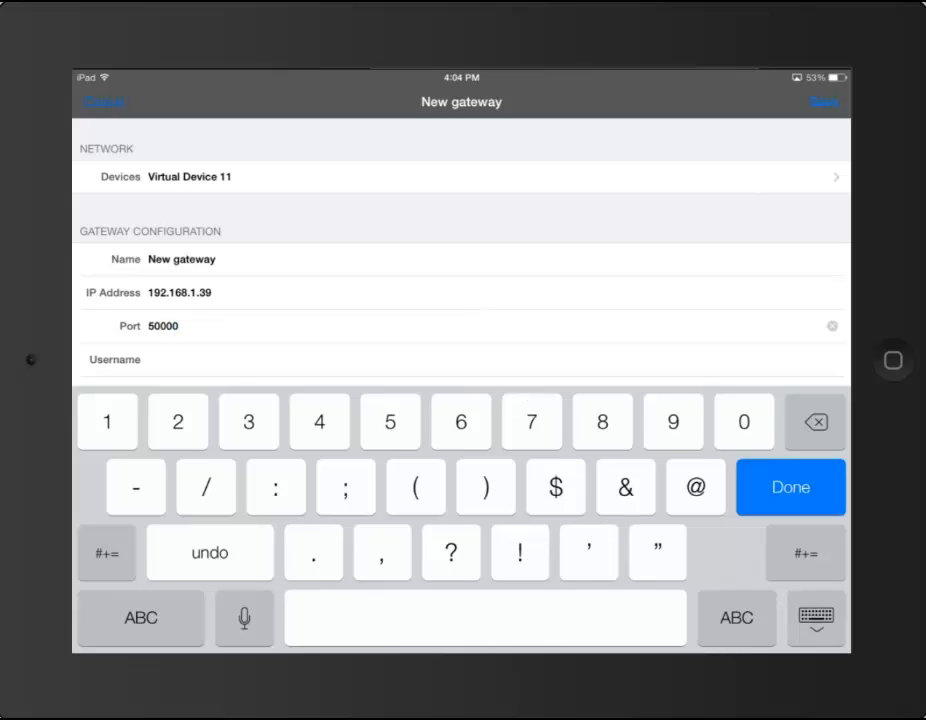
pyautogui.click(790, 487)
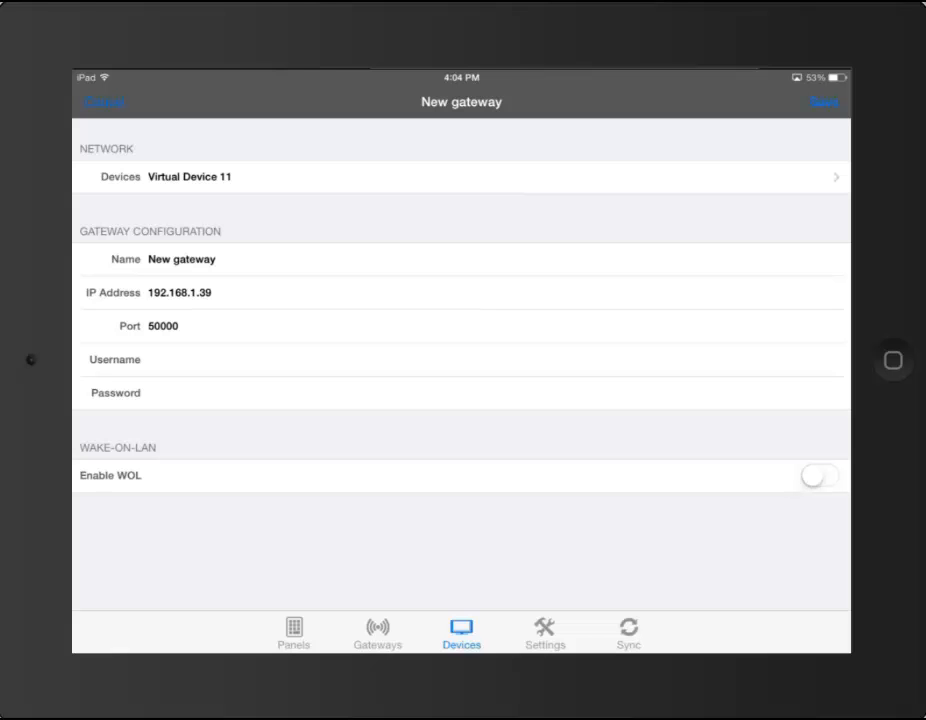
pyautogui.click(102, 101)
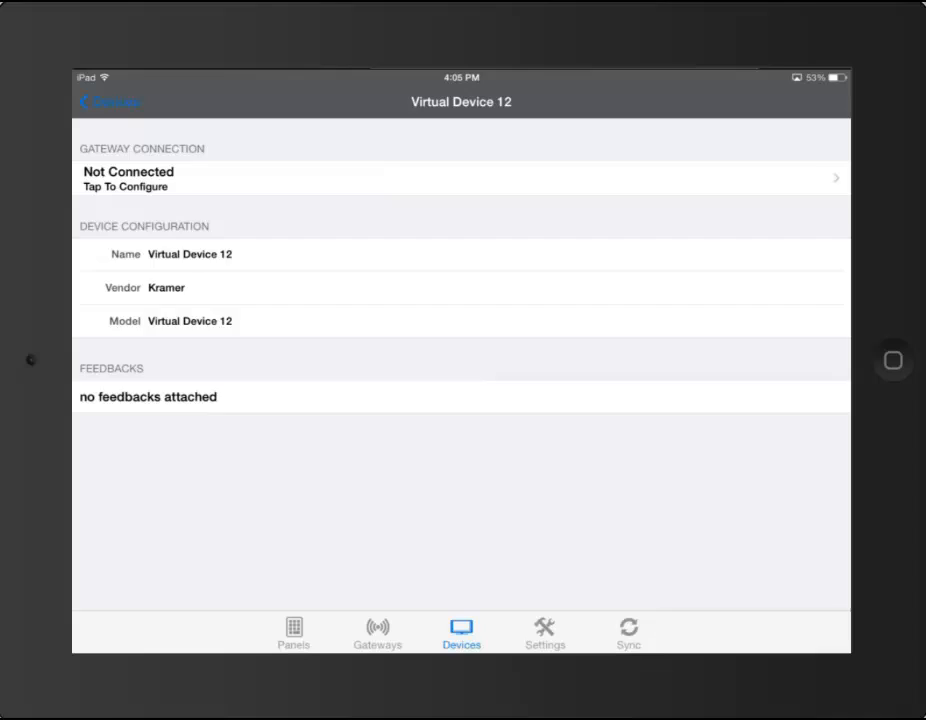
# Step: Connect Virtual Device 12 to the existing 'New gateway'
pyautogui.click(460, 178)
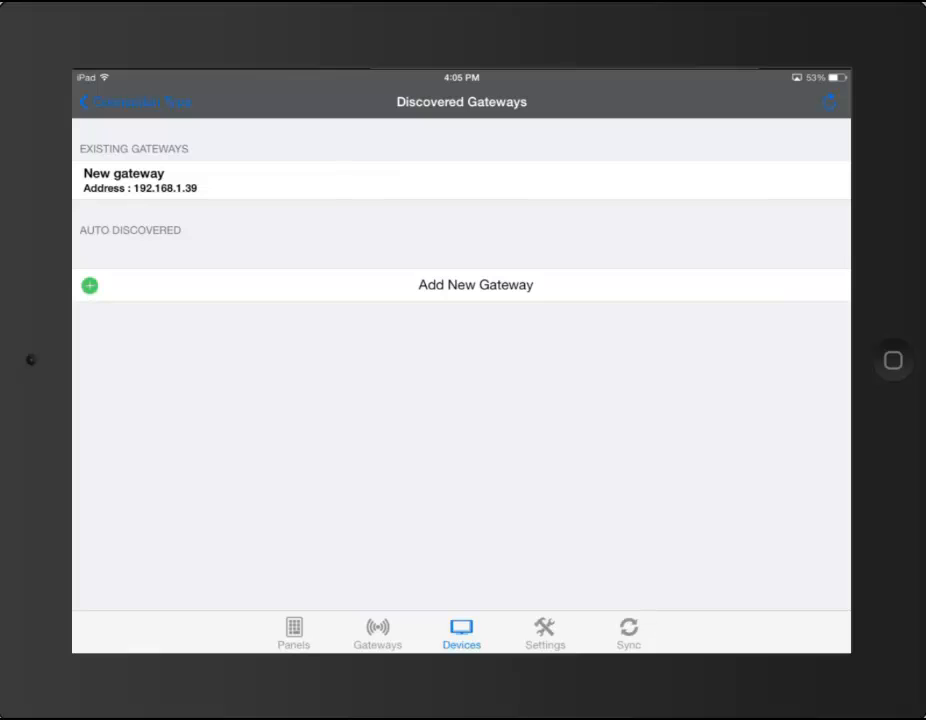
pyautogui.click(461, 628)
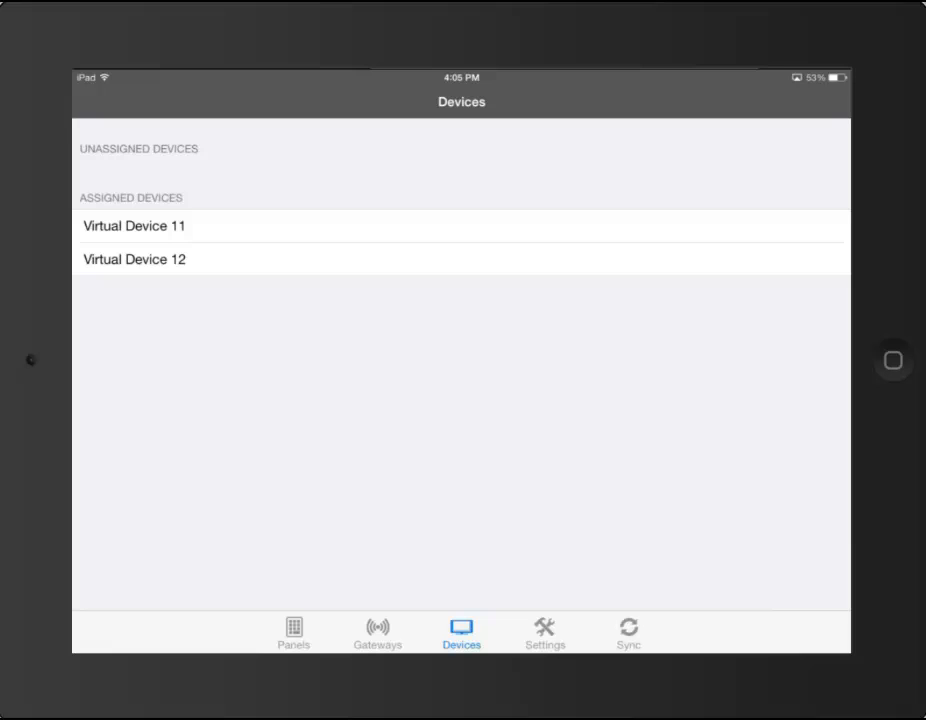
# Step: In the app settings, turn on 'Dim screen on idle' and 'Lock settings'
pyautogui.click(545, 632)
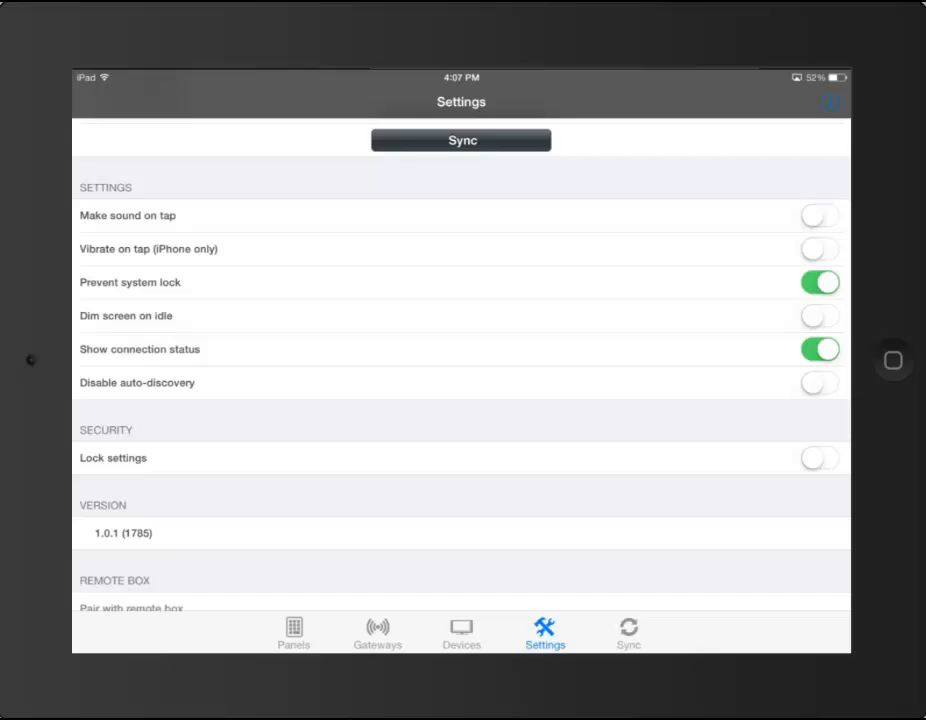
pyautogui.click(818, 315)
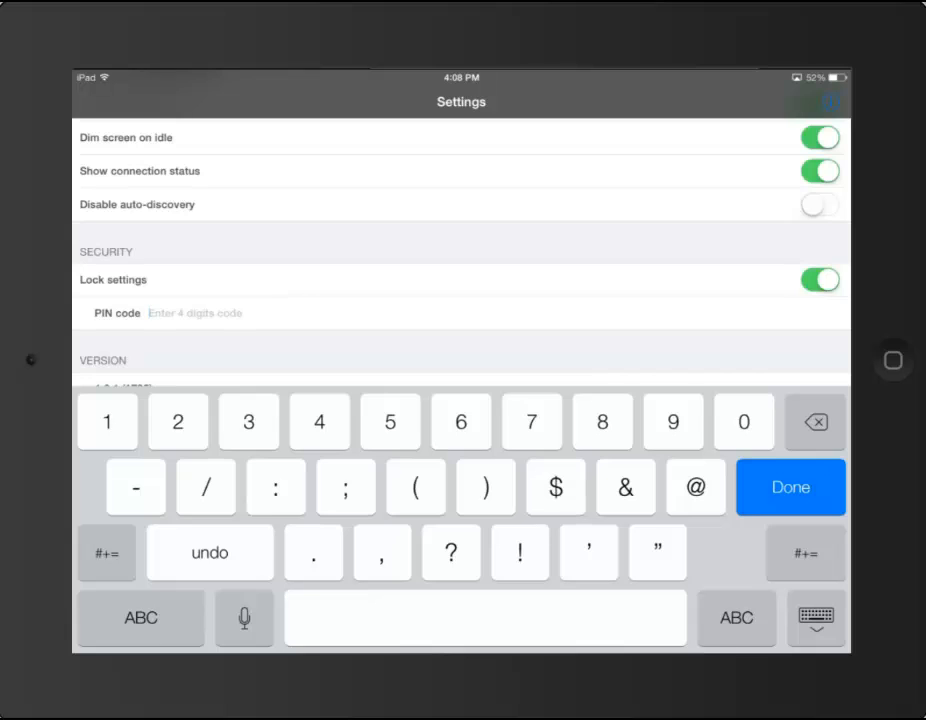
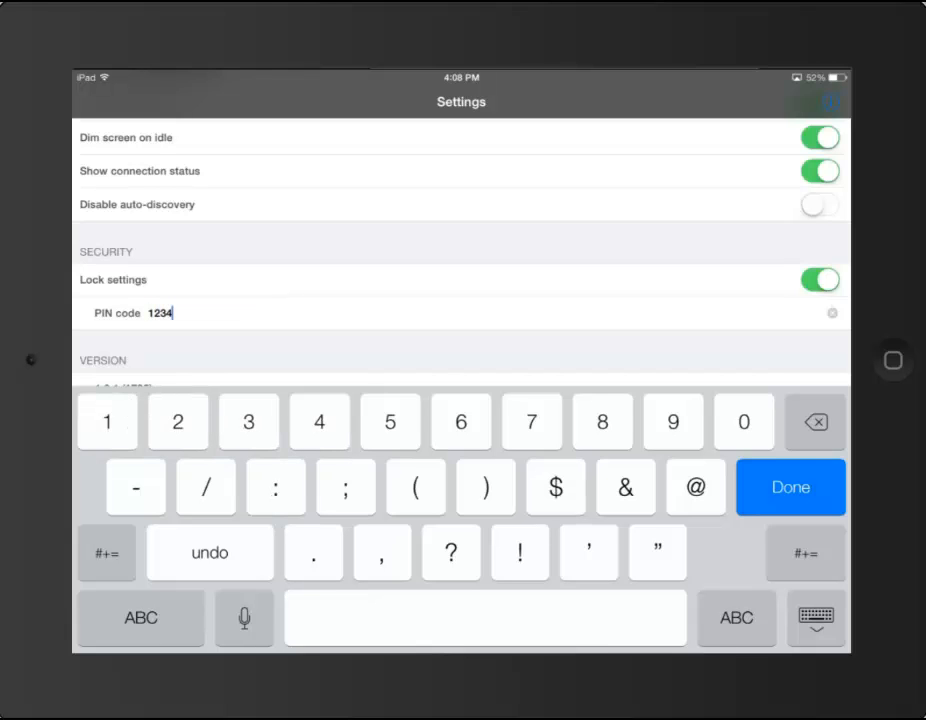
pyautogui.click(790, 488)
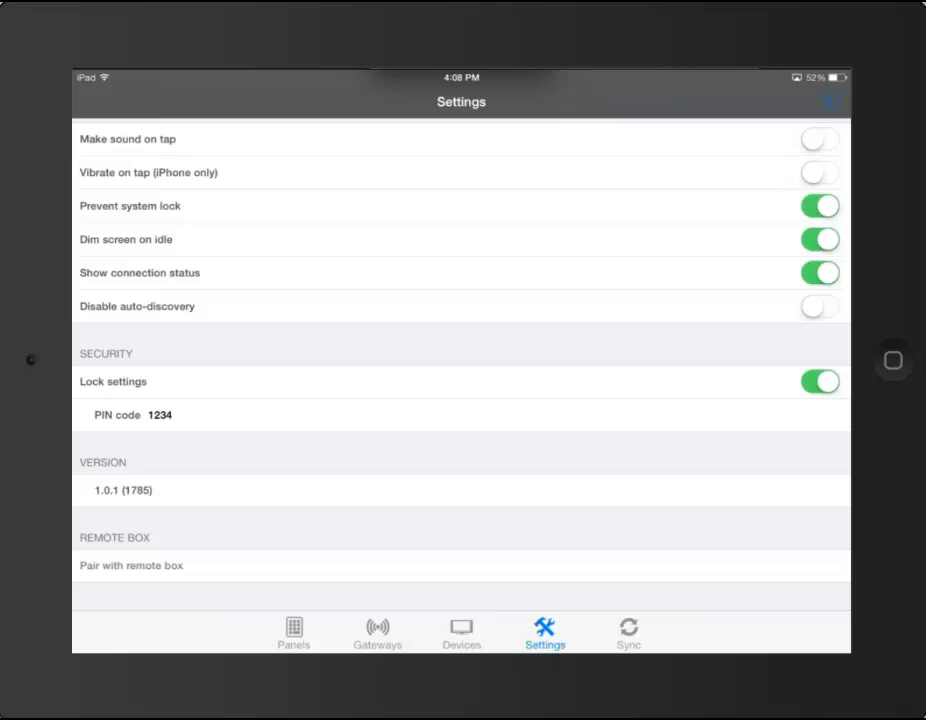
pyautogui.click(293, 632)
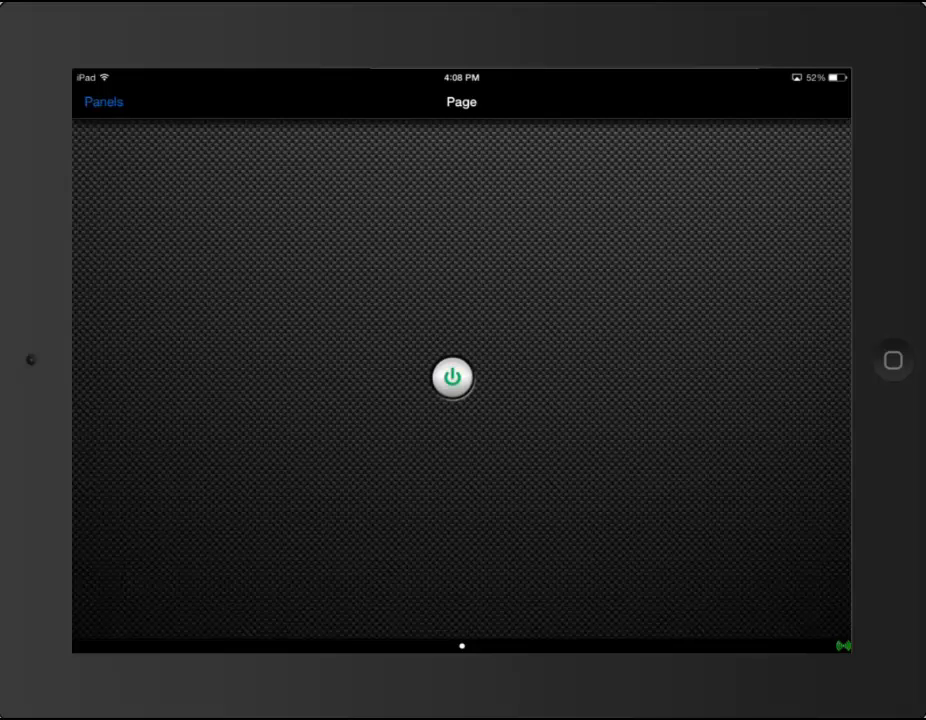
# Step: Power the room system on to reach Sources, then power it off again
pyautogui.click(452, 377)
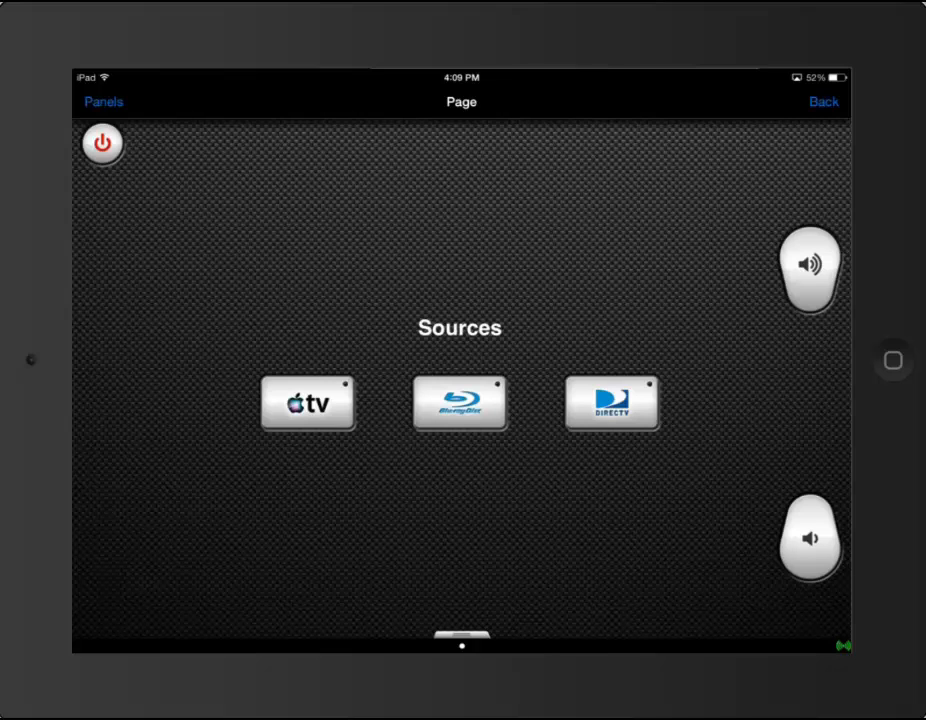
pyautogui.click(102, 142)
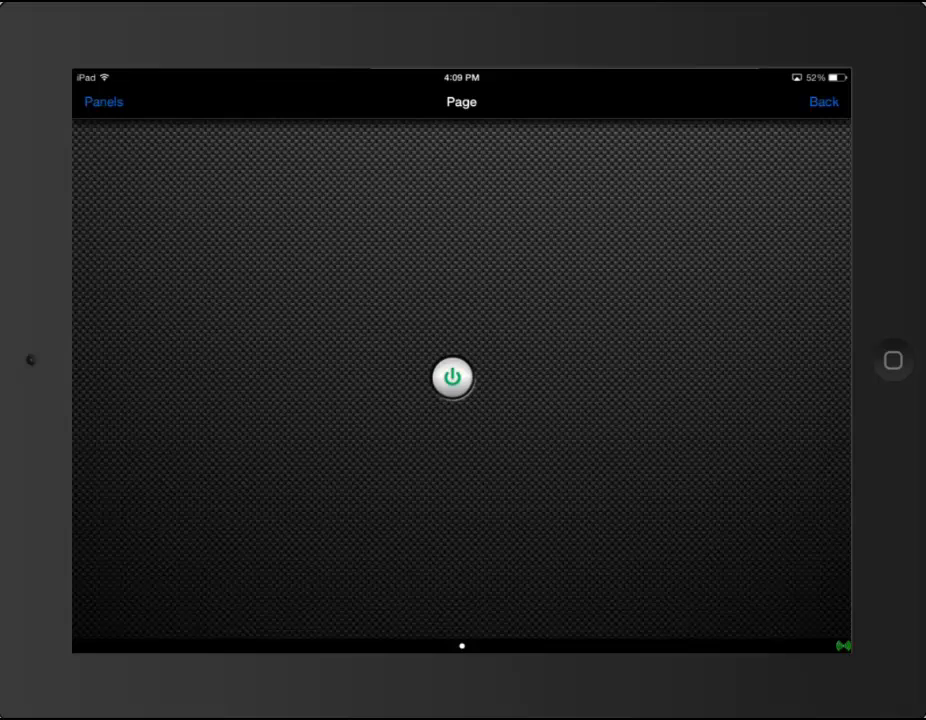